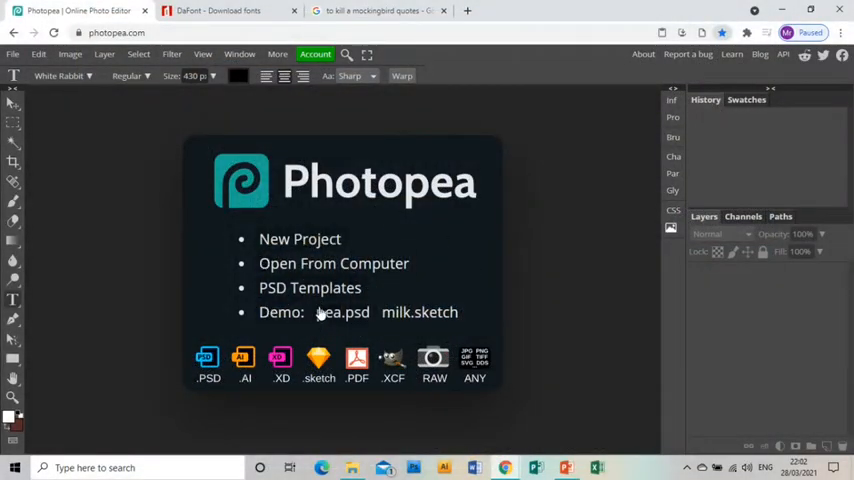
Create a blank white 297 × 297 mm square project from a print-size preset.
left_click(300, 238)
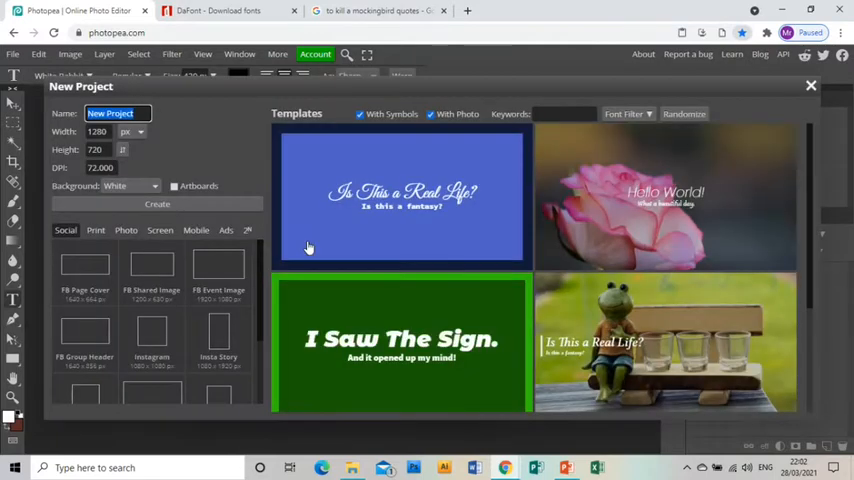
left_click(96, 230)
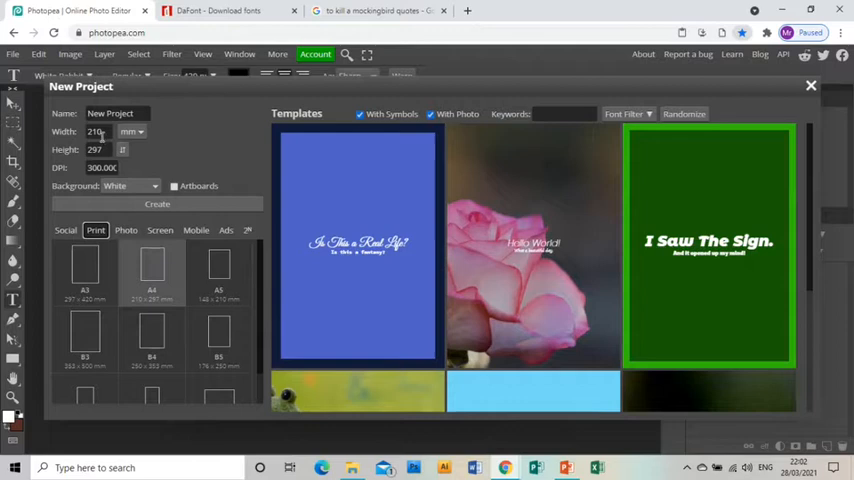
left_click(96, 132)
type("297")
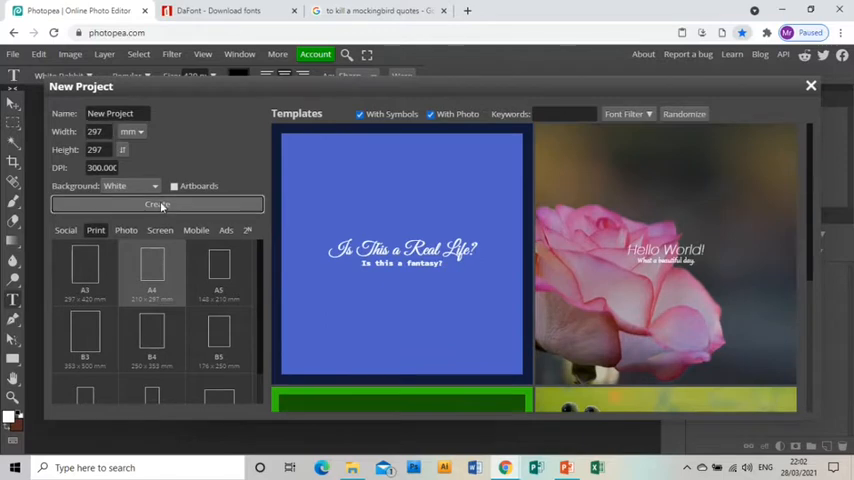
left_click(156, 204)
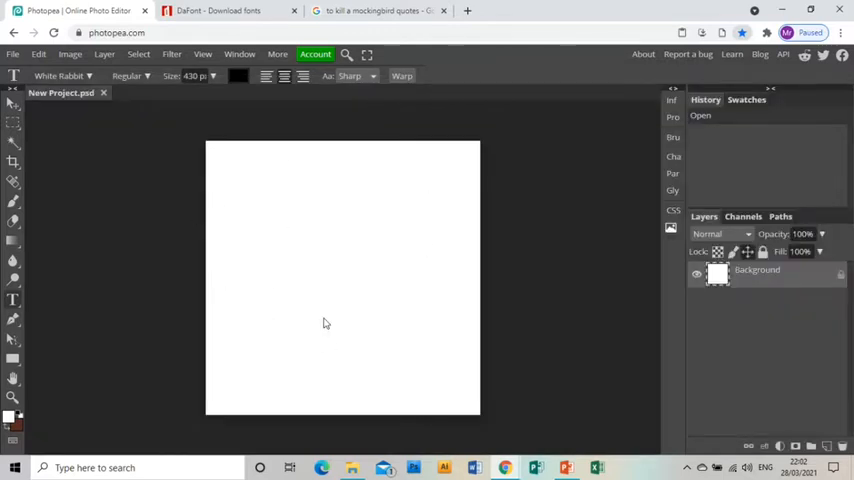
mouse_move(400, 244)
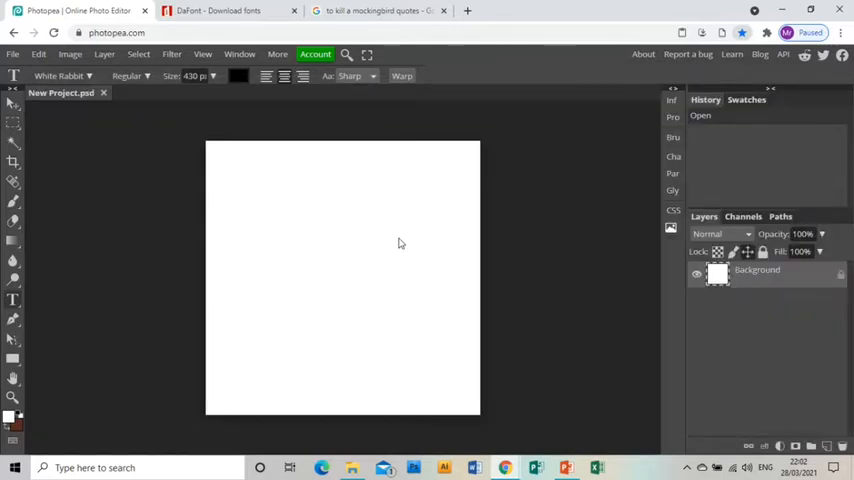
Load the IMG_2481 mountain photo from the computer as its own document.
left_click(12, 54)
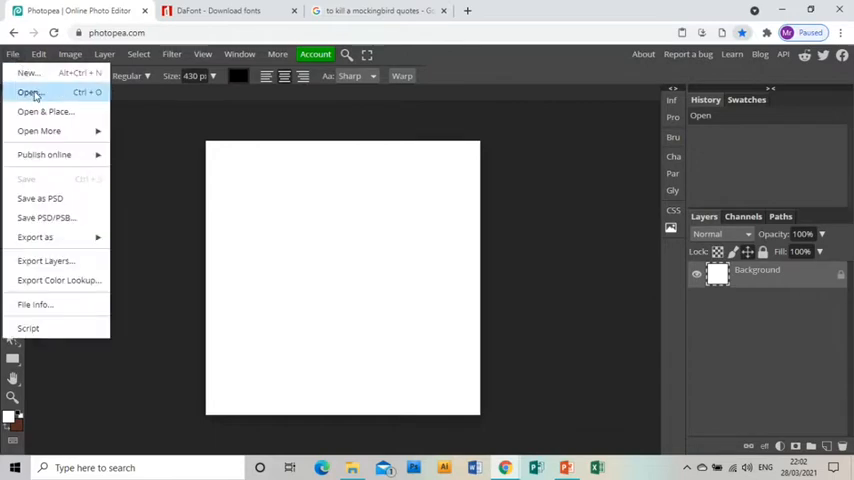
left_click(30, 92)
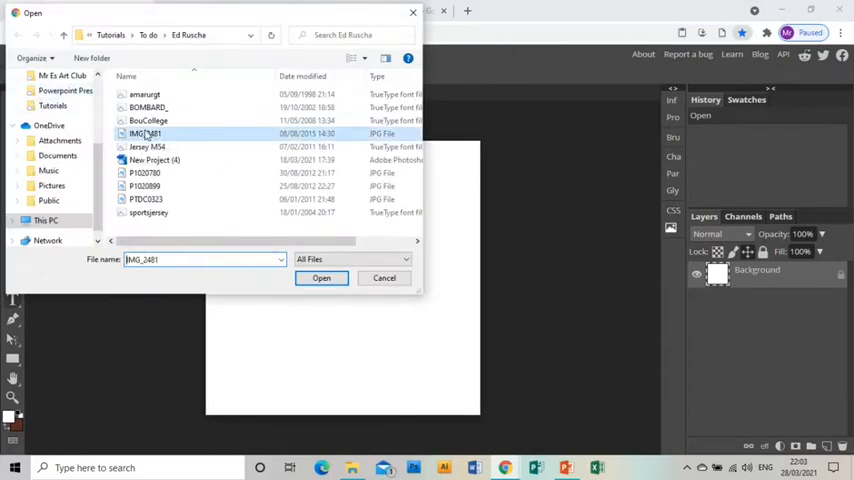
left_click(320, 278)
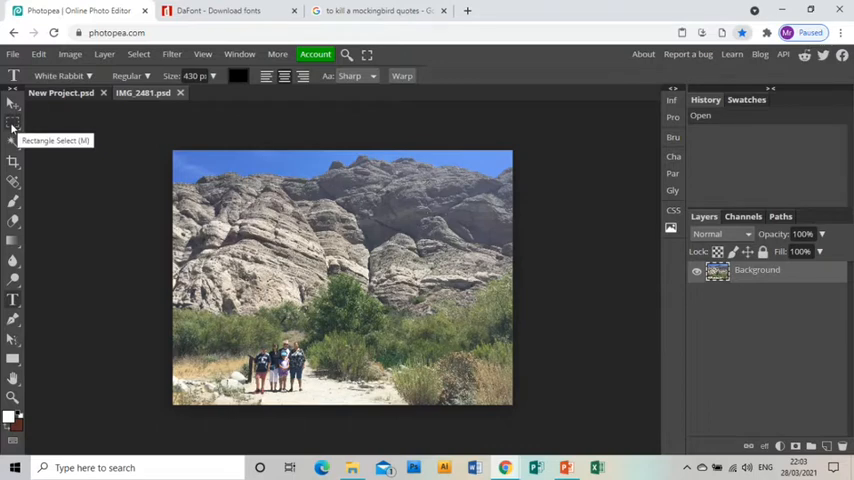
Select a 1279×1279 square of the mountain photo and bring it into the new project.
left_click(12, 118)
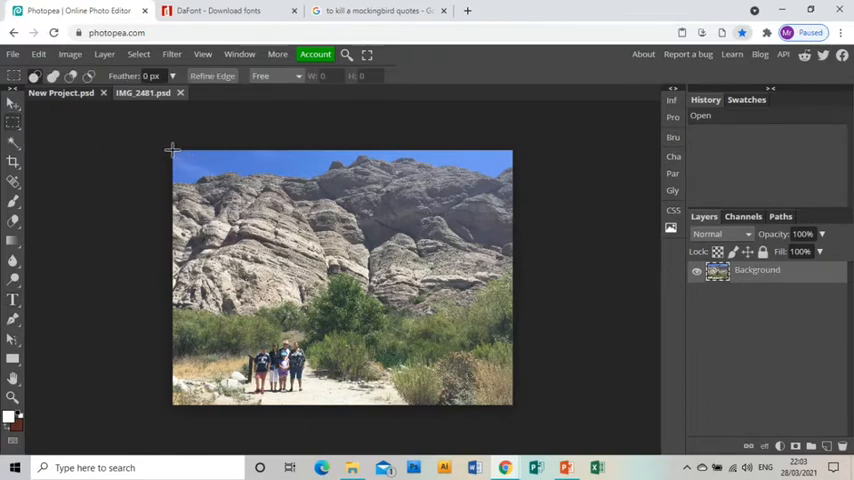
left_click_drag(172, 150, 324, 284)
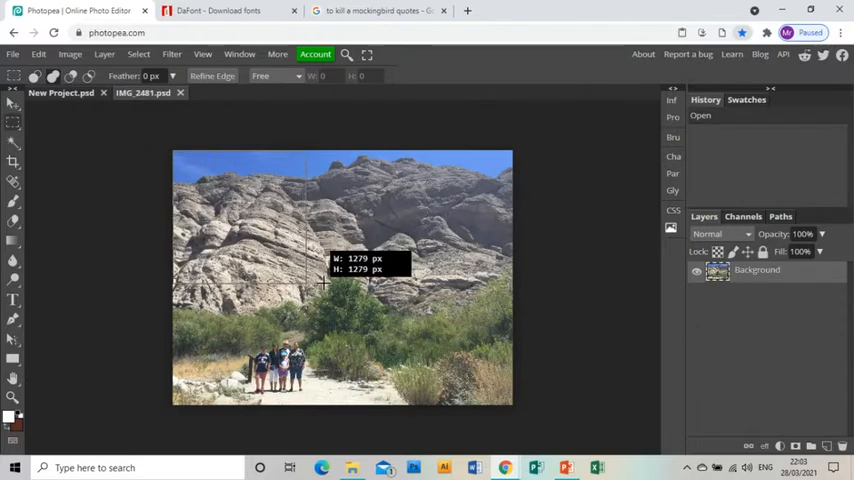
left_click_drag(304, 276, 316, 276)
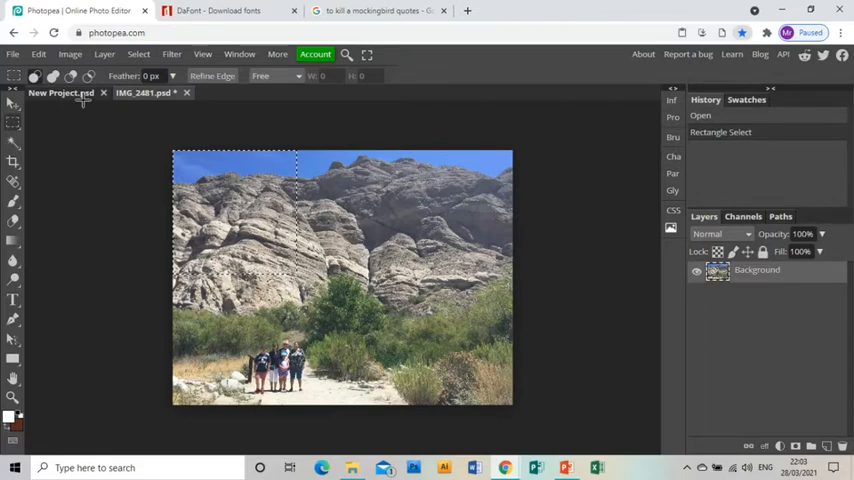
left_click(60, 92)
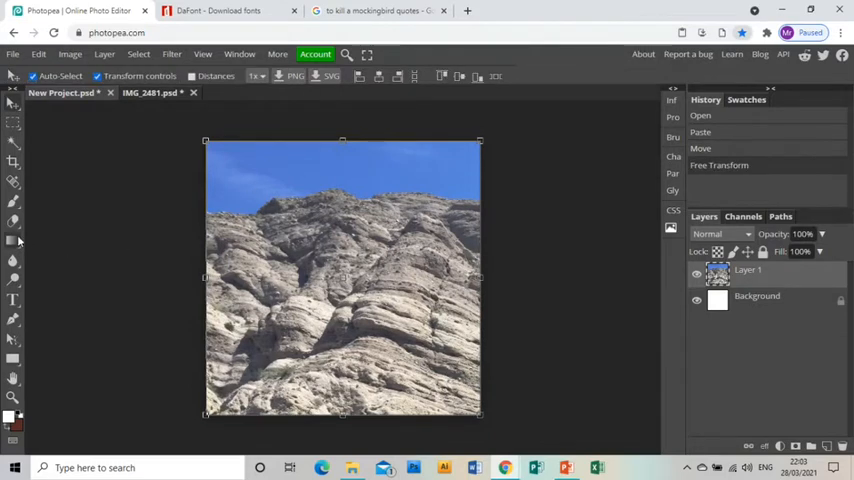
Remove the blue sky from the mountain layer using the Magic Wand at tolerance 55.
left_click(14, 142)
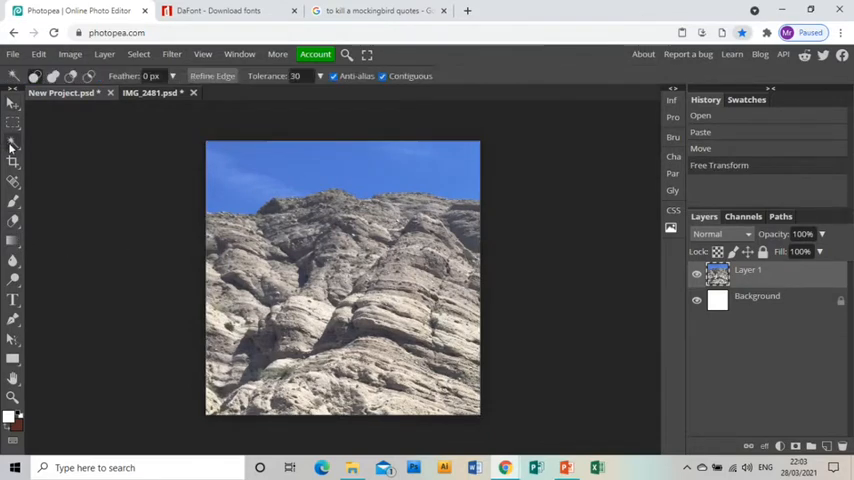
left_click(276, 168)
type("35")
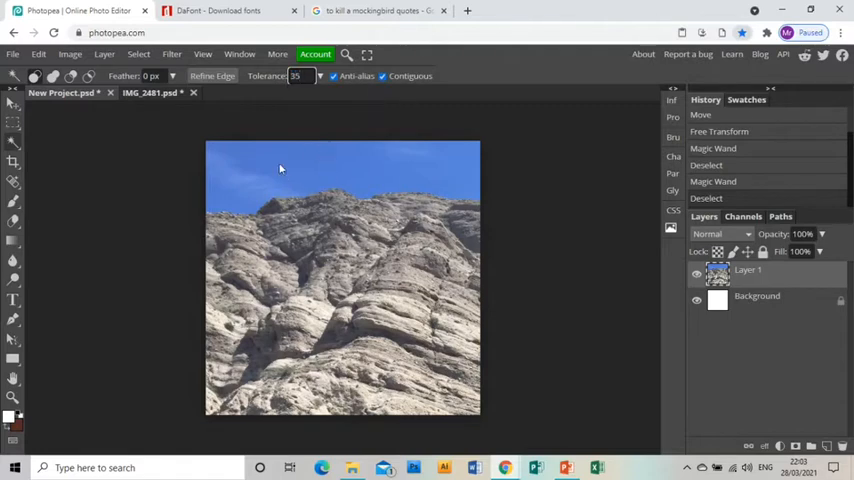
left_click(270, 172)
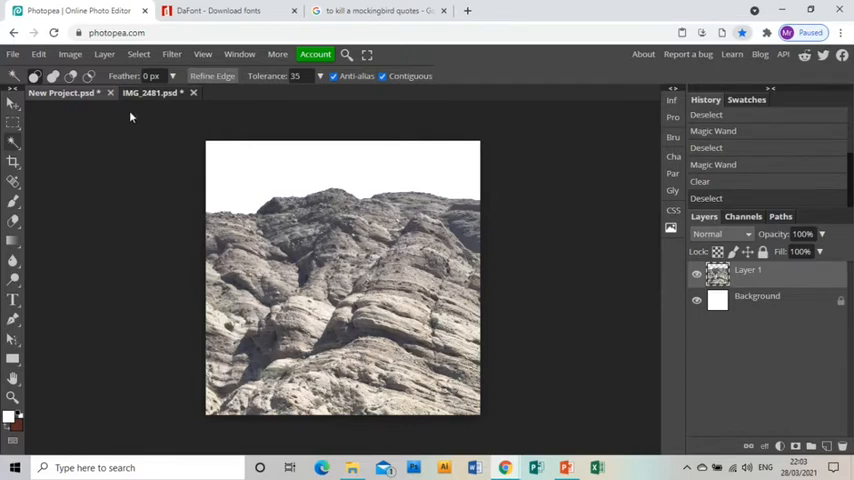
left_click(68, 54)
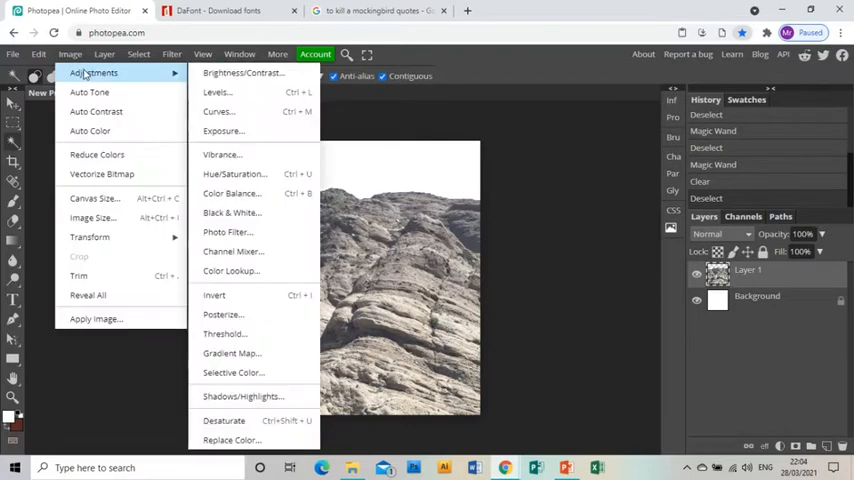
mouse_move(232, 212)
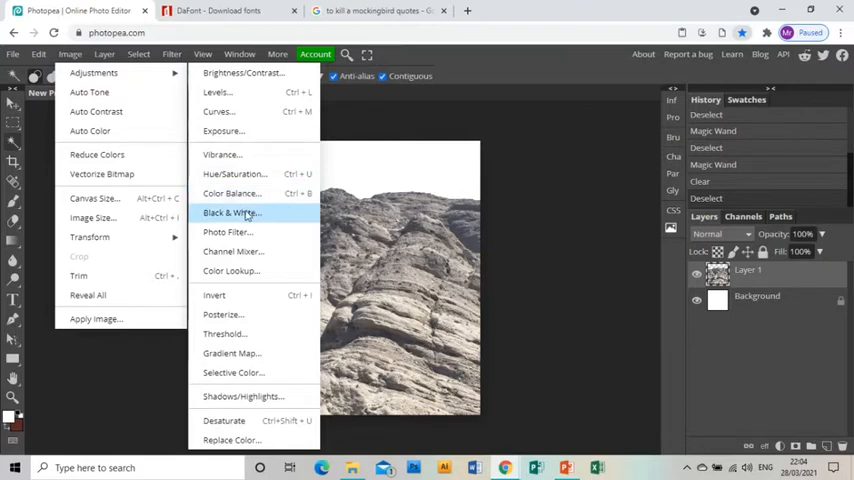
Convert the mountain layer to black and white.
left_click(232, 212)
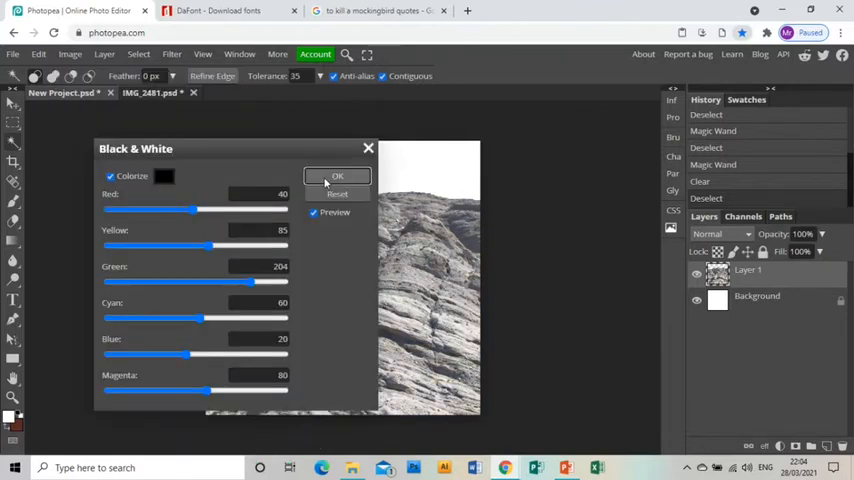
left_click(338, 176)
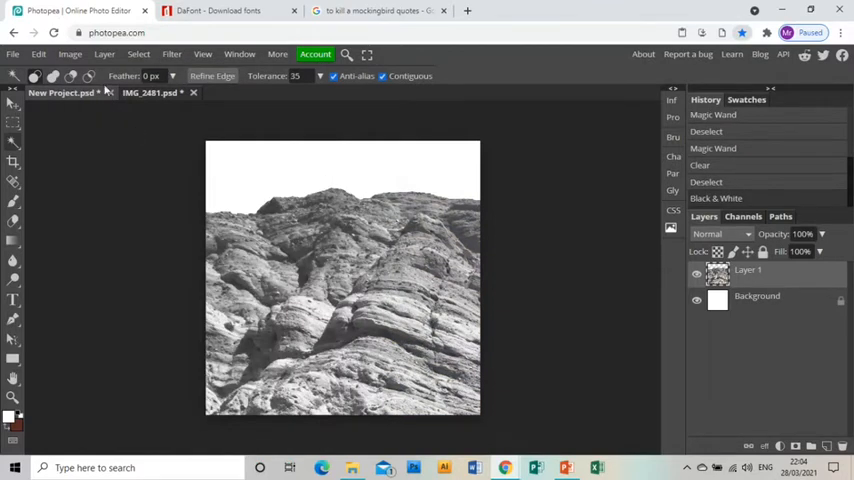
left_click(68, 54)
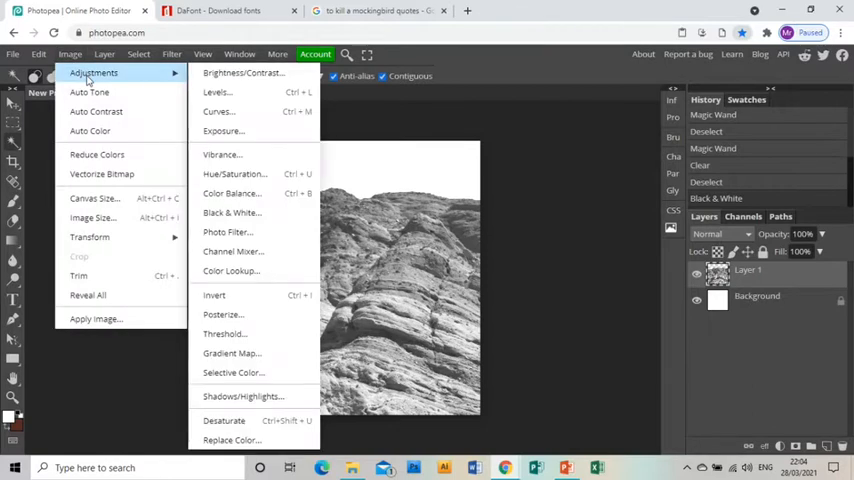
mouse_move(240, 112)
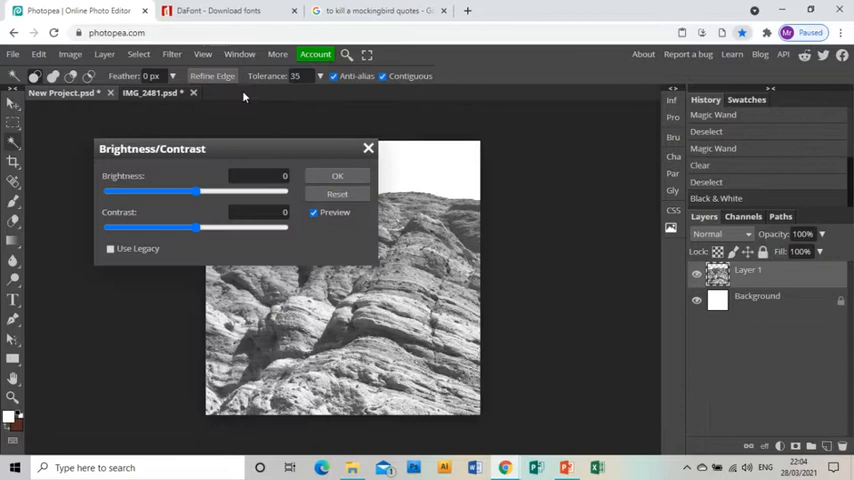
Apply Brightness 48 and Contrast 55 to the mountain layer.
left_click_drag(196, 192, 224, 192)
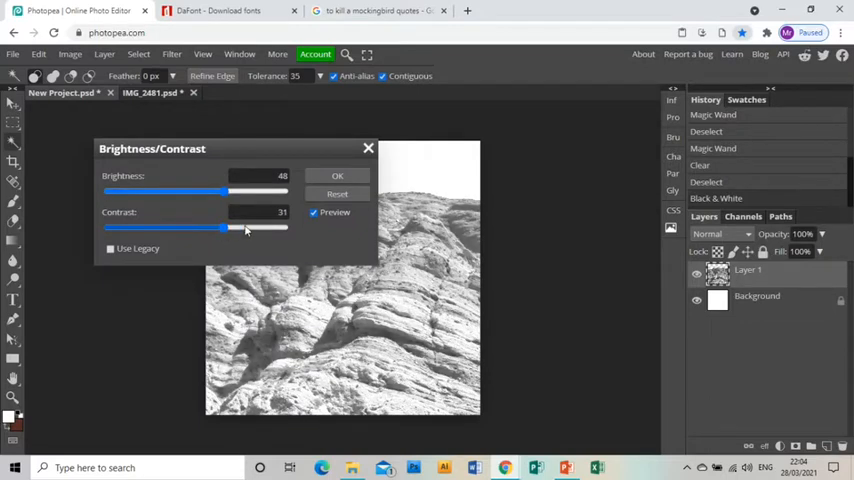
left_click_drag(222, 228, 248, 228)
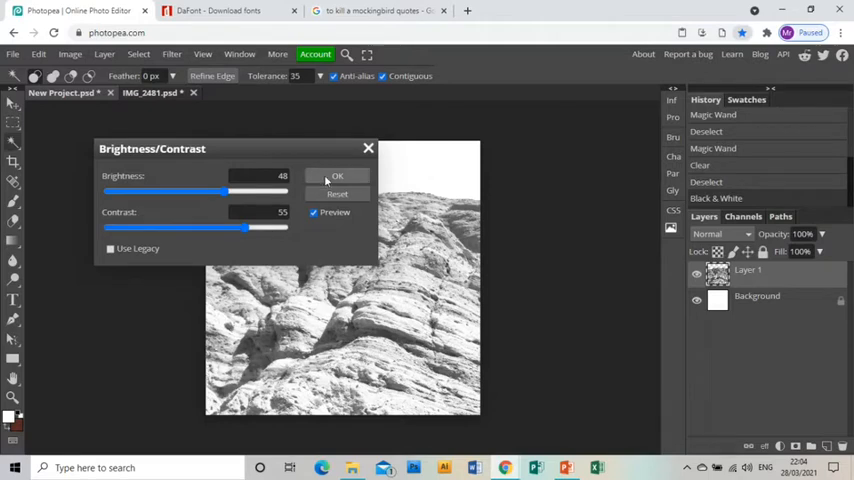
left_click(336, 176)
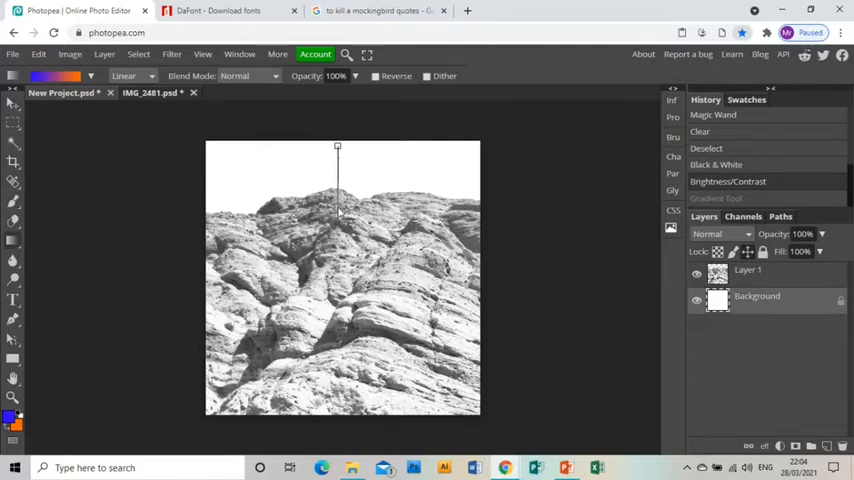
Fill the background layer with a blue-to-orange linear gradient as the sky.
left_click_drag(336, 148, 336, 204)
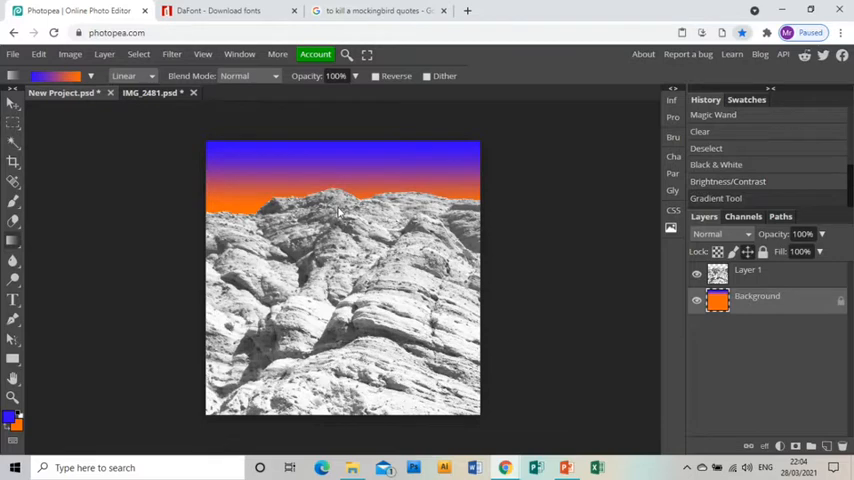
mouse_move(286, 240)
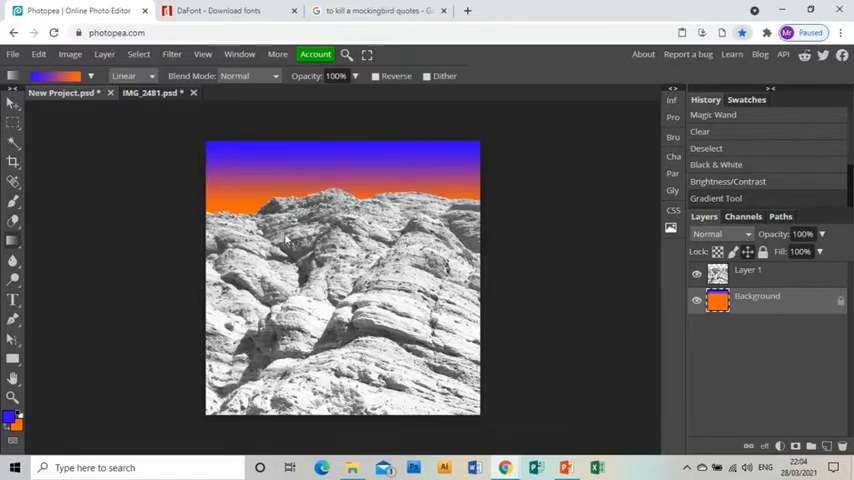
left_click(68, 54)
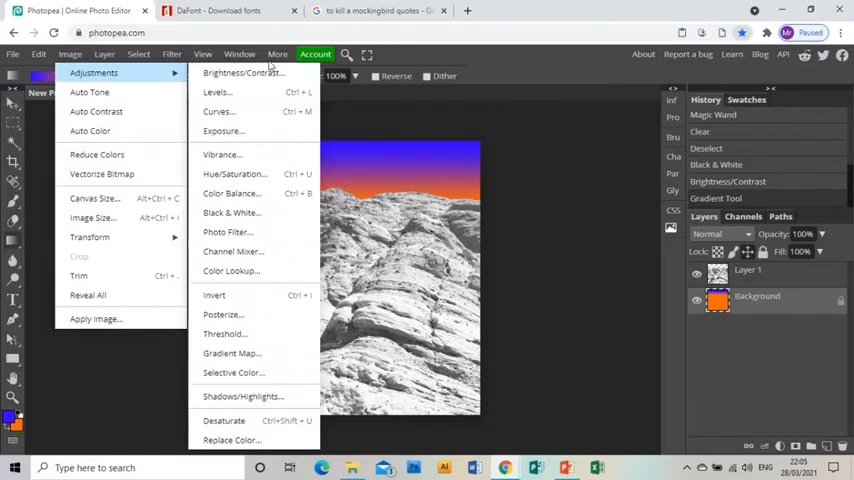
mouse_move(156, 72)
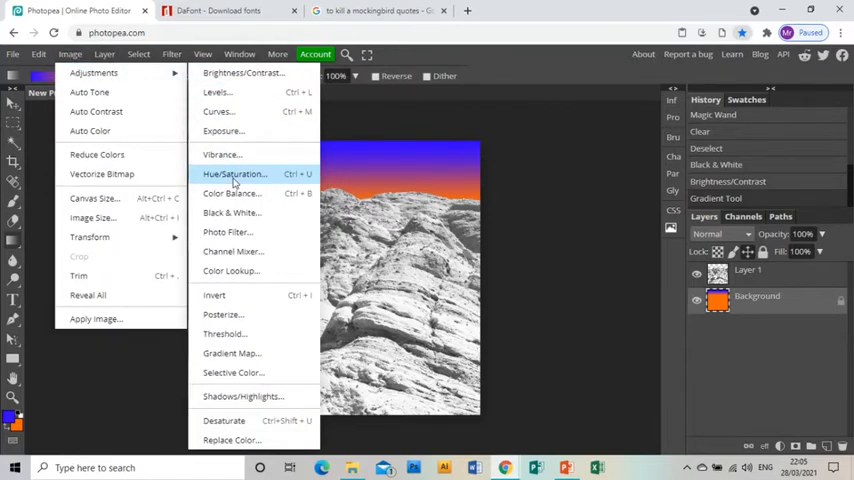
Lower the saturation slightly with a Hue/Saturation adjustment.
left_click(234, 172)
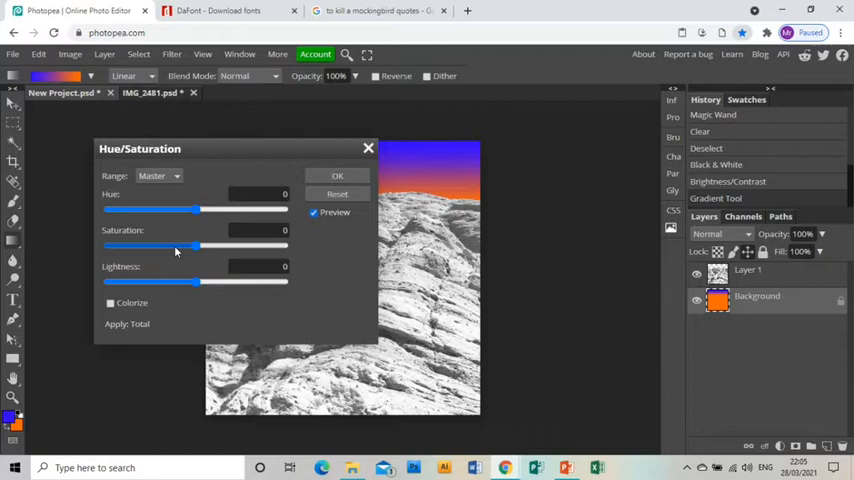
left_click_drag(196, 244, 170, 244)
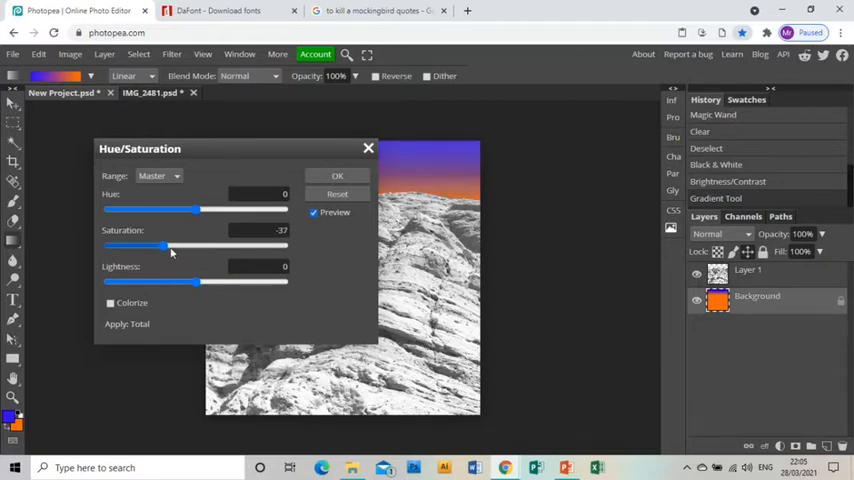
left_click(336, 176)
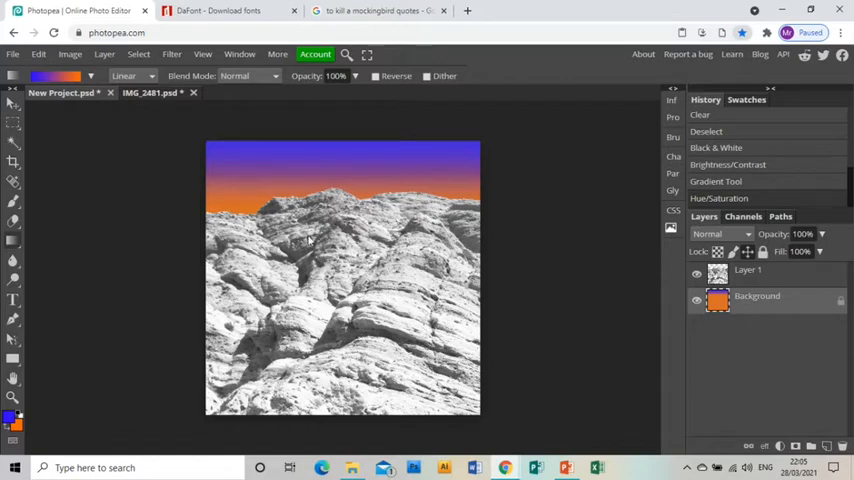
mouse_move(144, 214)
type("CONSIDER THINGS")
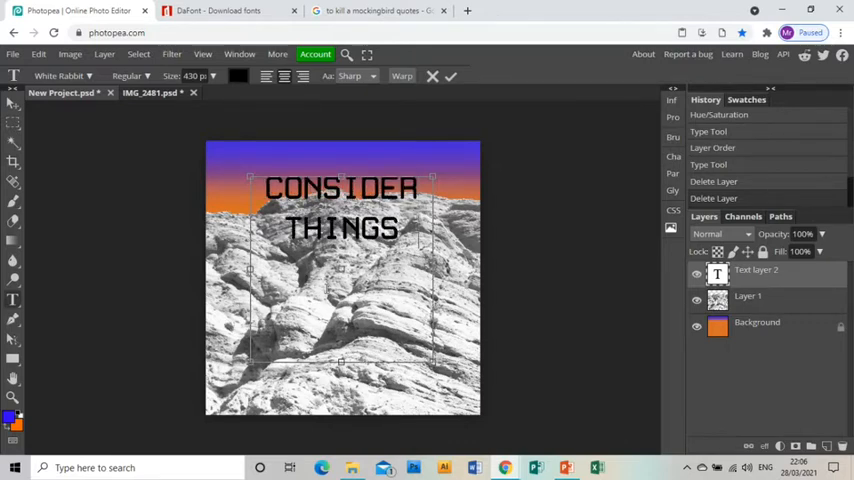
Add large white text reading CONSIDER THINGS FROM HIS POINT OF VIEW across the canvas.
type("FROM")
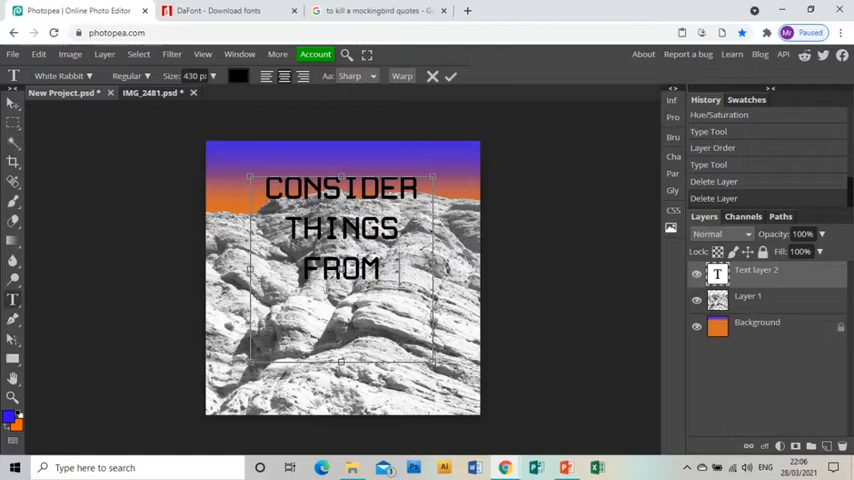
type("HIS POINT")
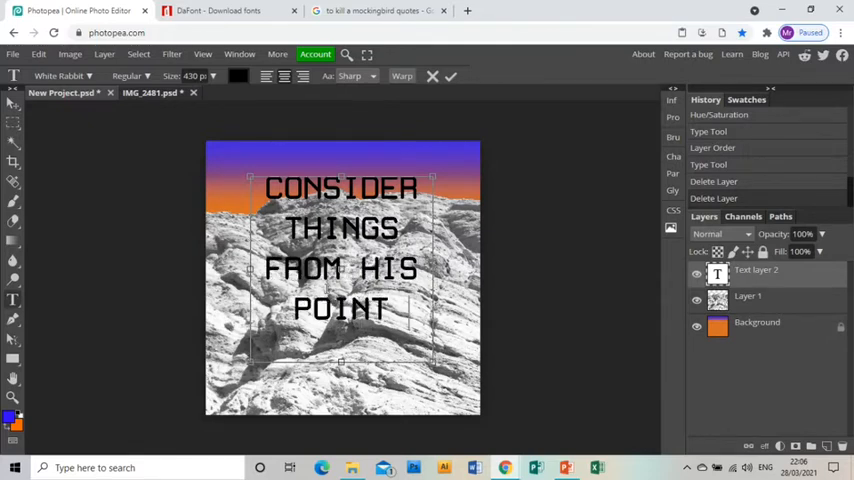
type("OF VIEW")
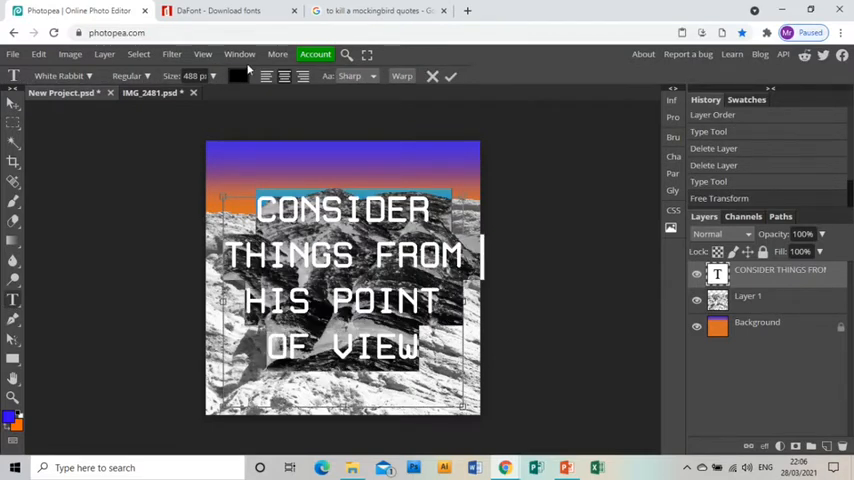
left_click(238, 76)
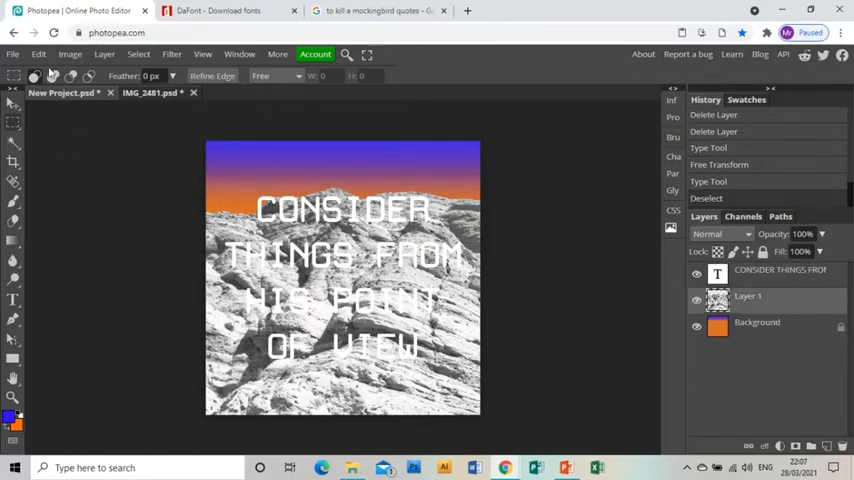
Darken Layer 1 to about -74 brightness so the white quote stands out.
left_click(70, 54)
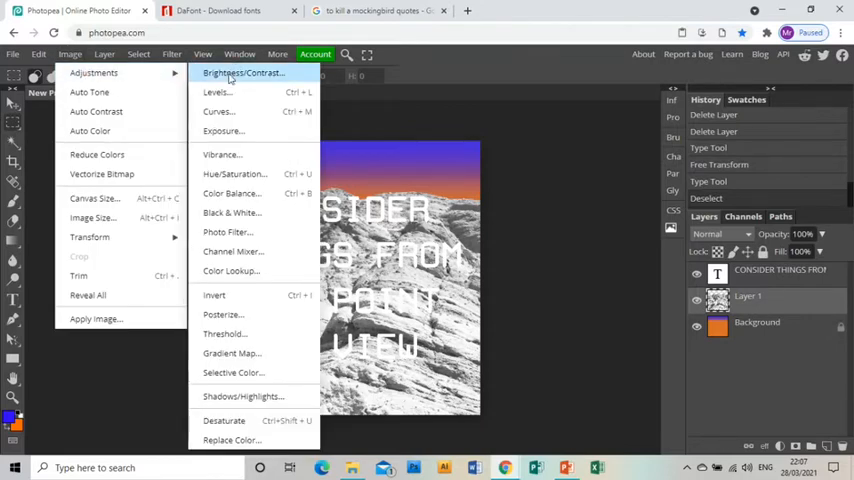
left_click(242, 72)
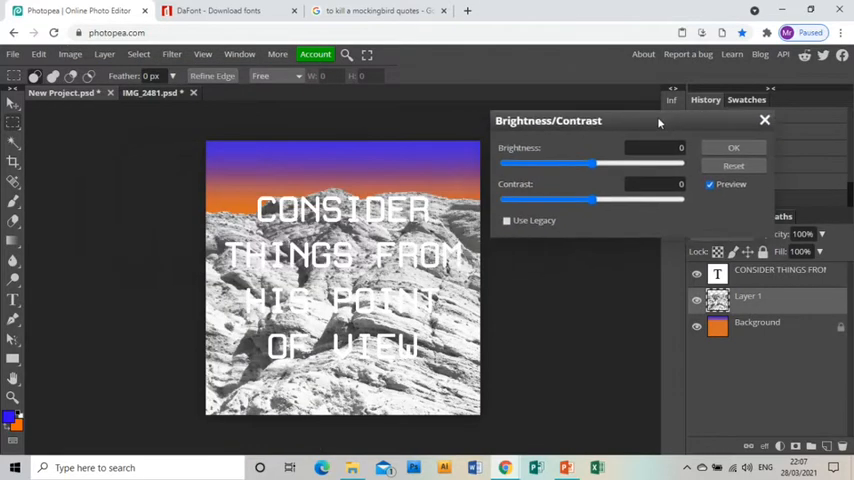
left_click_drag(620, 162, 608, 162)
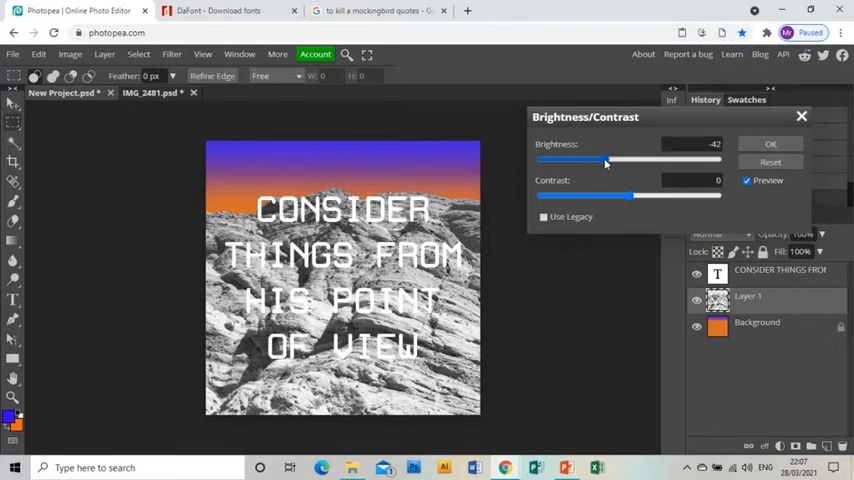
left_click_drag(608, 160, 588, 160)
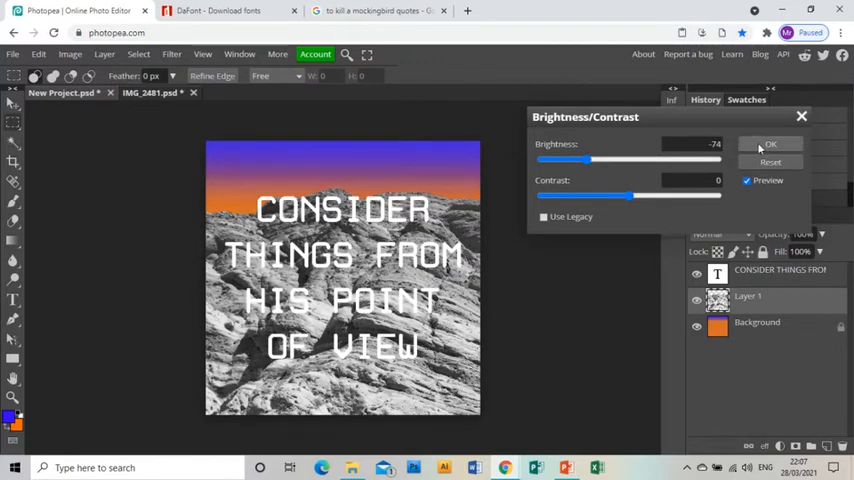
left_click(770, 144)
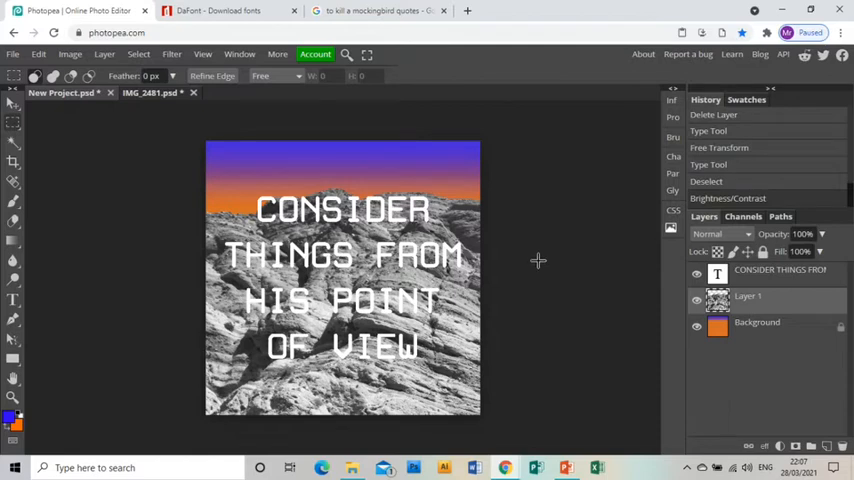
mouse_move(278, 222)
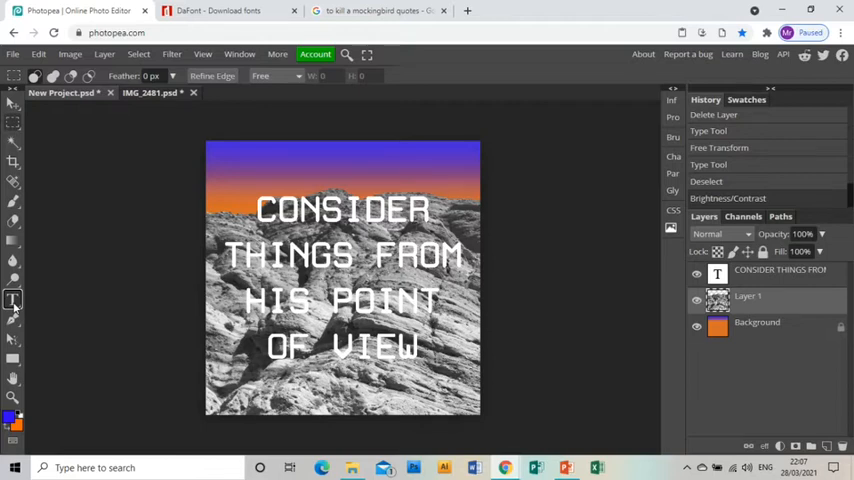
Pick the Type tool and move to the DaFont website tab.
left_click(12, 300)
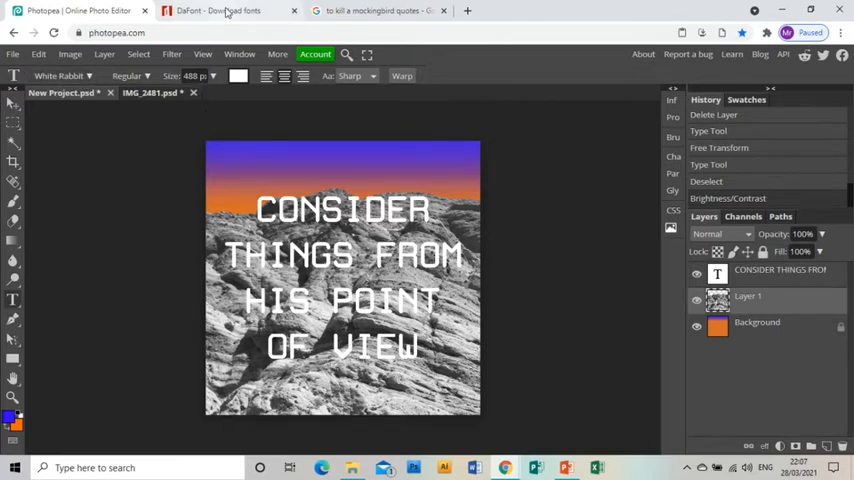
left_click(230, 12)
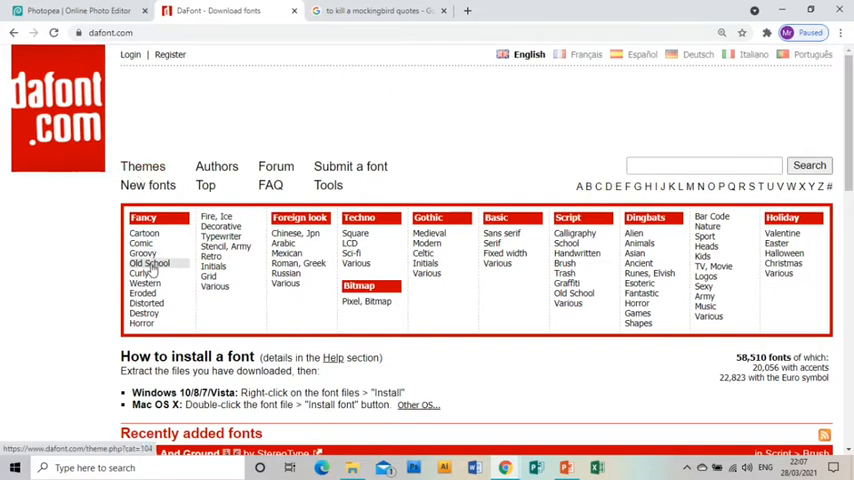
Browse DaFont's Old School category, then search for BOUCOLLEGE to find the Bou College font.
left_click(148, 264)
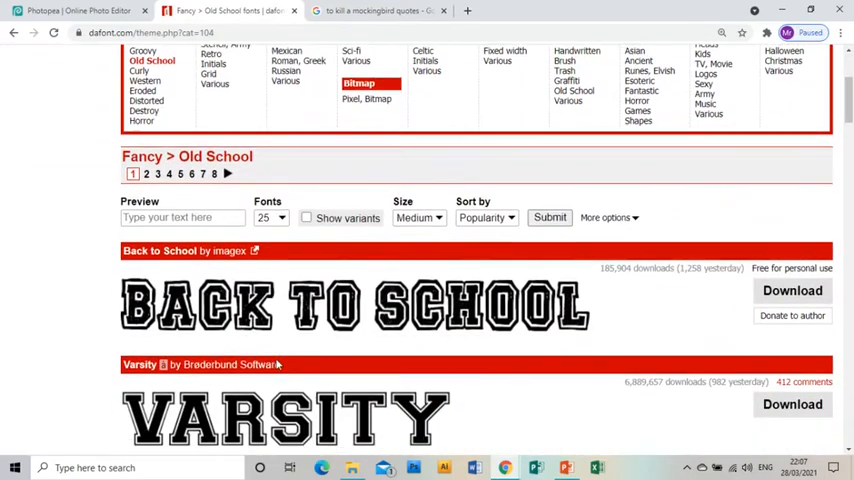
scroll("down", 3)
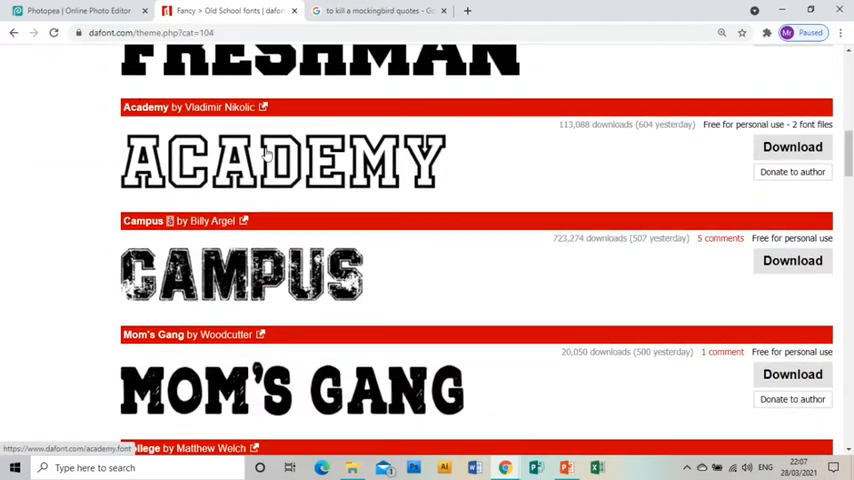
scroll("up", 3)
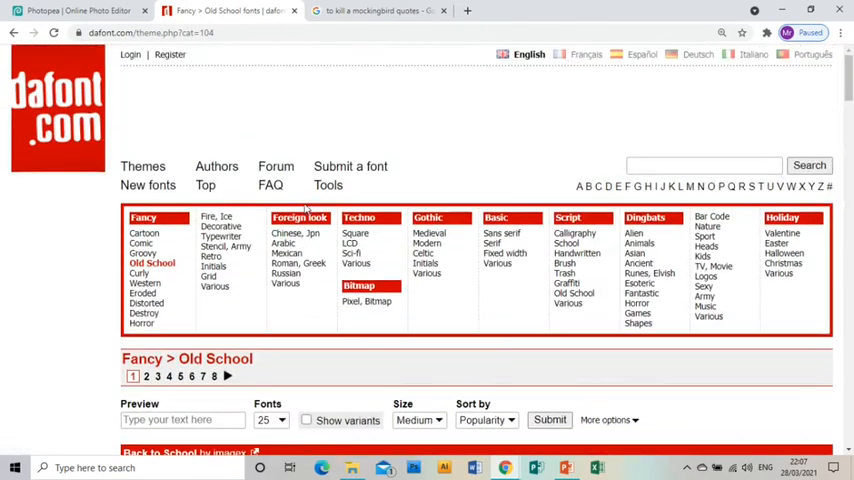
left_click(704, 164)
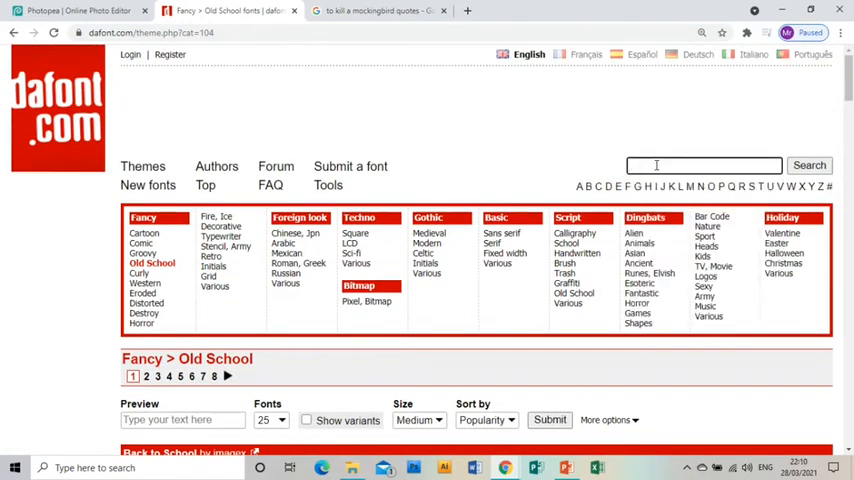
type("BOUCOLLEGE")
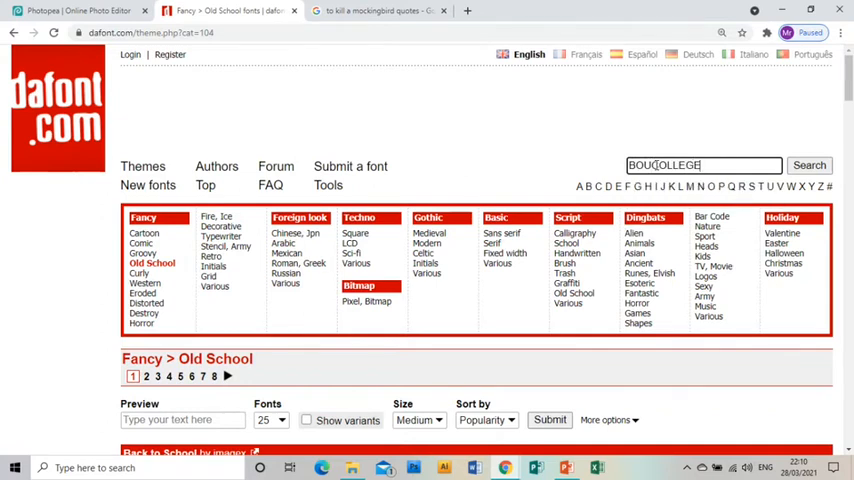
left_click(808, 164)
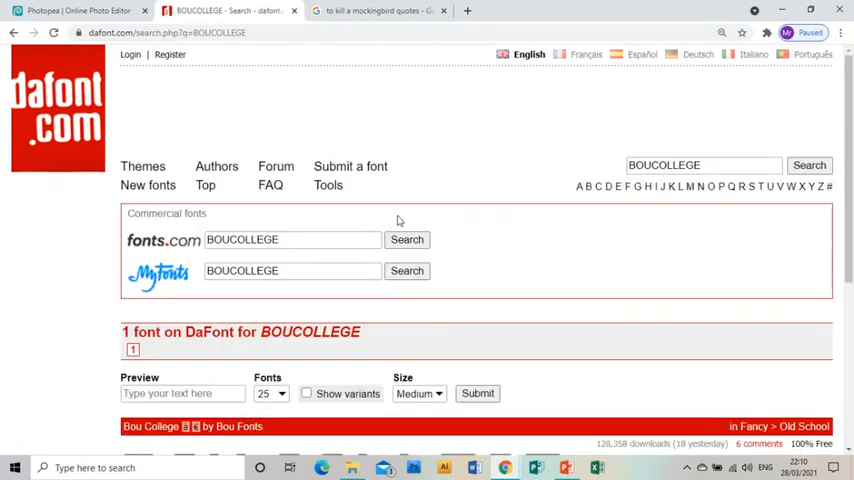
scroll("down", 3)
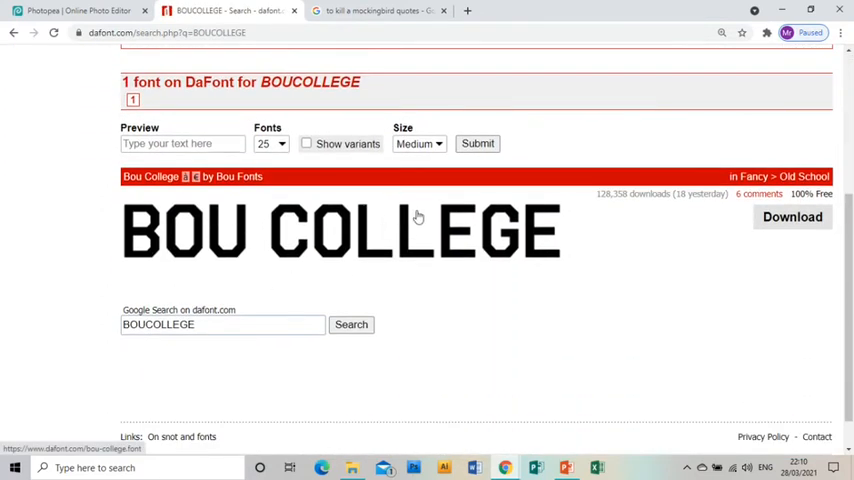
Download the Bou College font zip and open the downloaded archive's options.
left_click(792, 216)
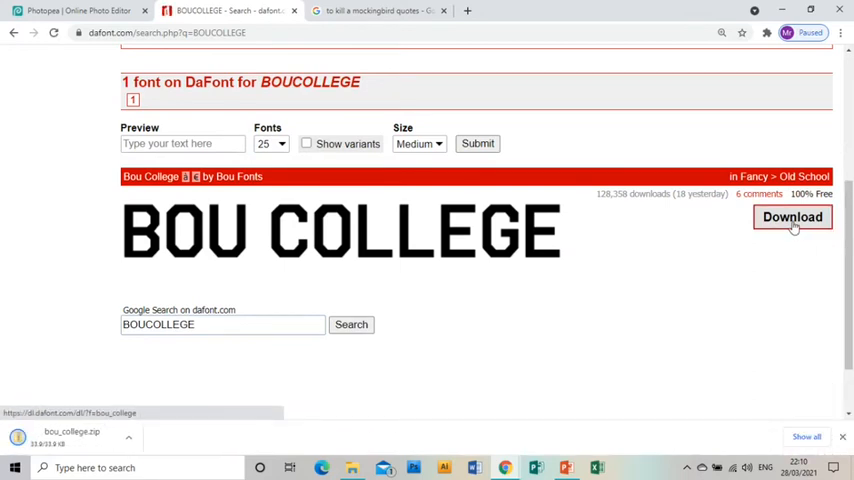
left_click(792, 216)
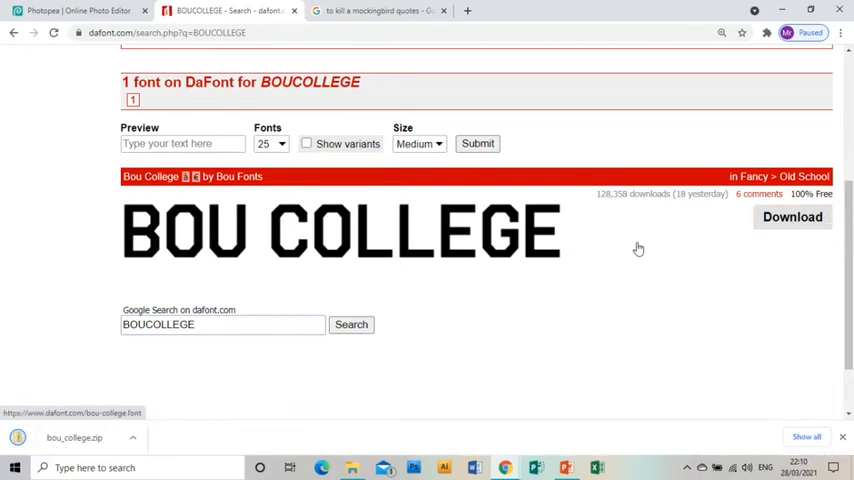
left_click(132, 438)
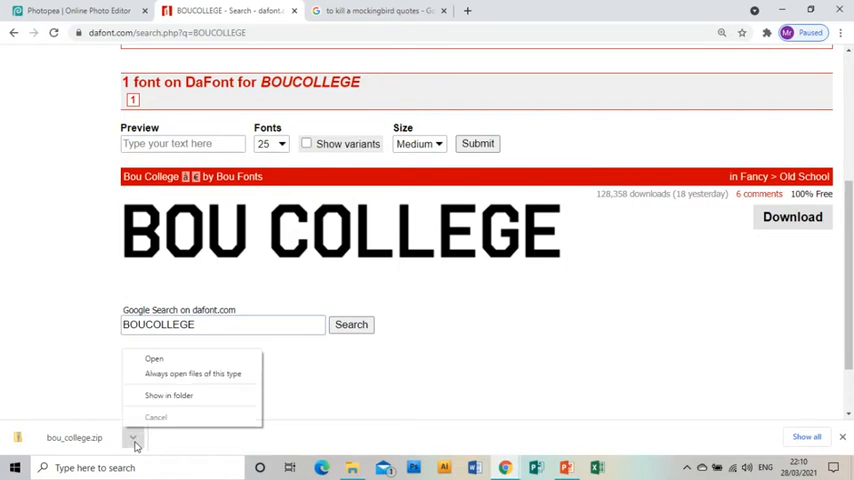
left_click(154, 360)
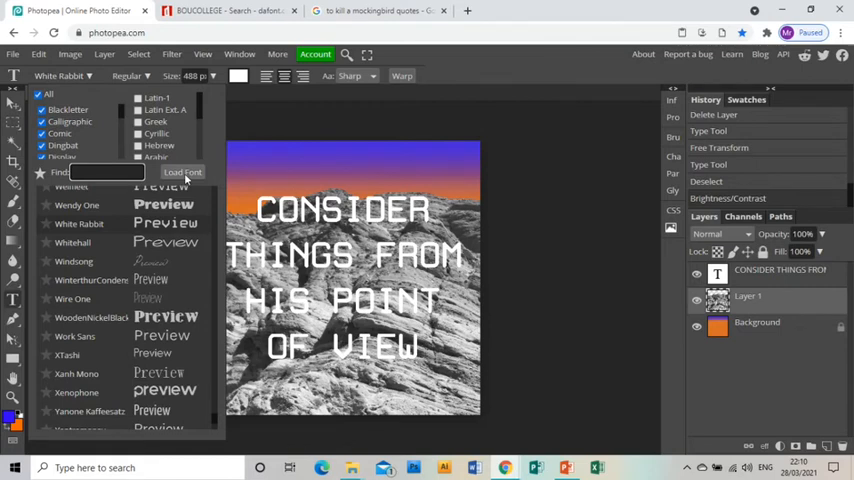
Load the downloaded BouCollege font file and set the quote in Bou College.
left_click(184, 172)
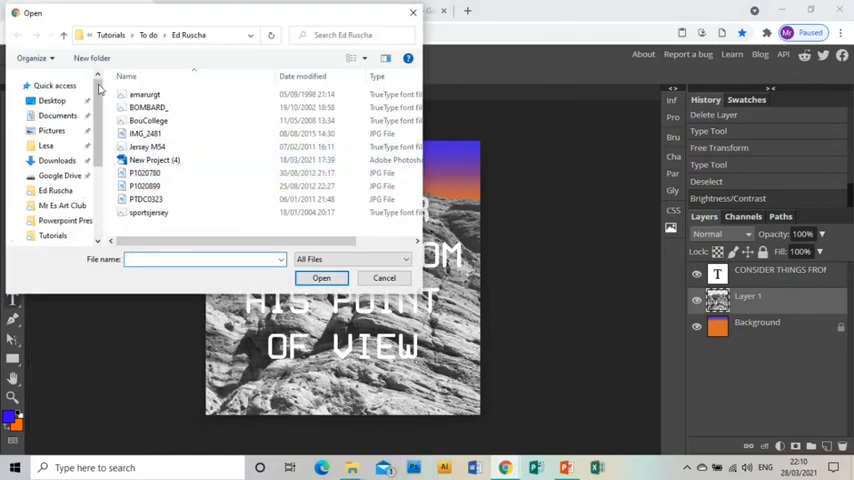
left_click(58, 160)
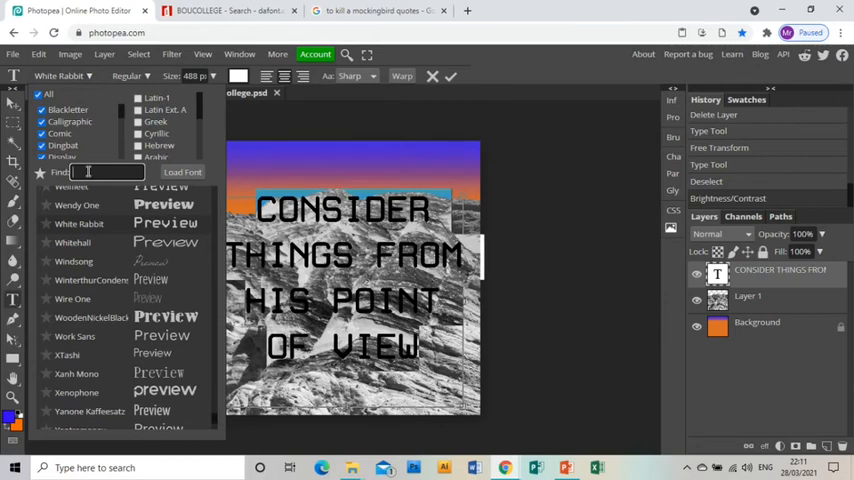
type("BOU")
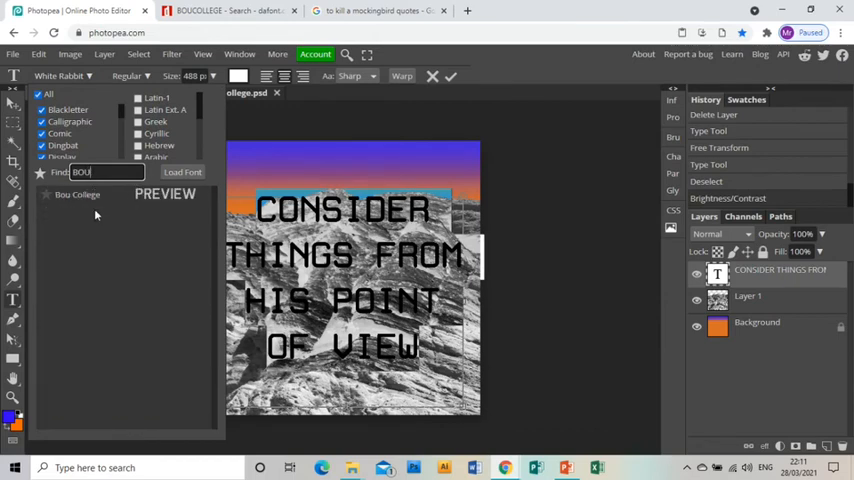
left_click(76, 194)
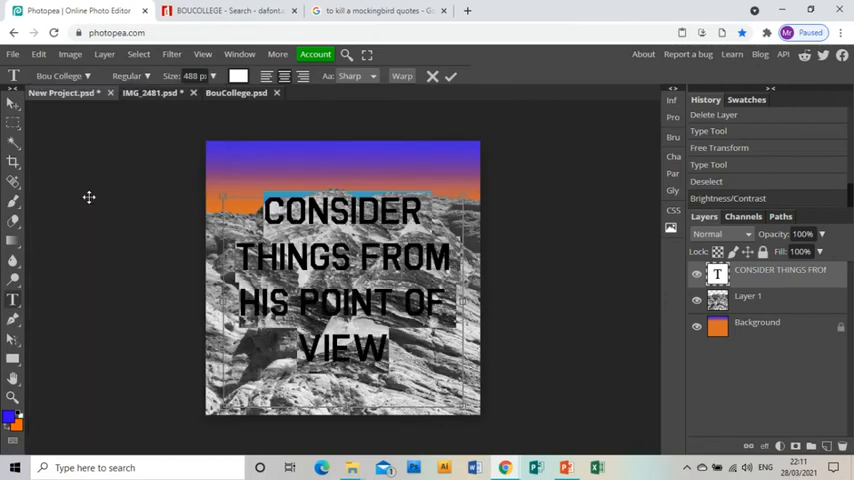